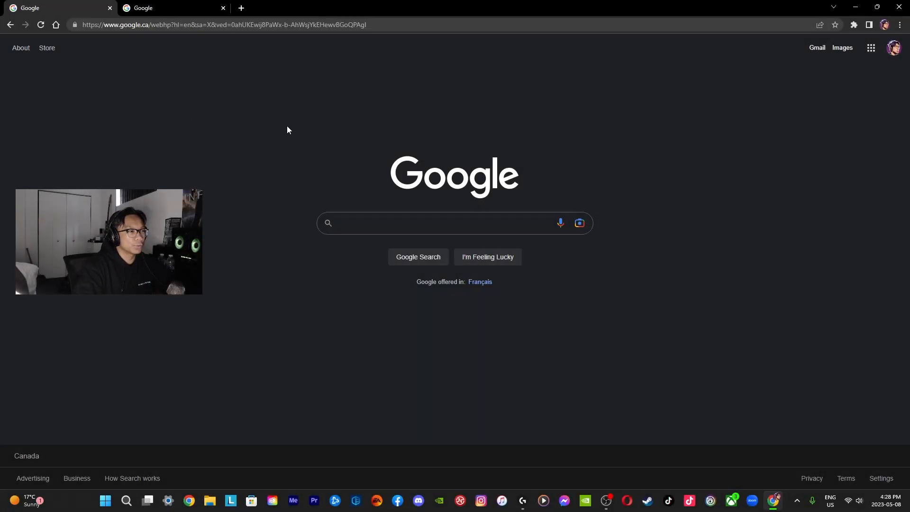
{"action": "mouse_move", "coordinate": [157, 154]}
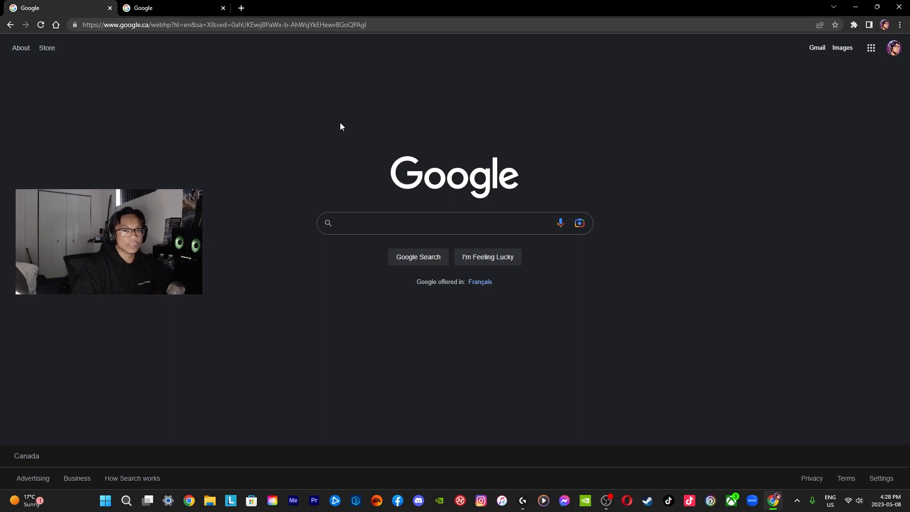
{"action": "mouse_move", "coordinate": [376, 163]}
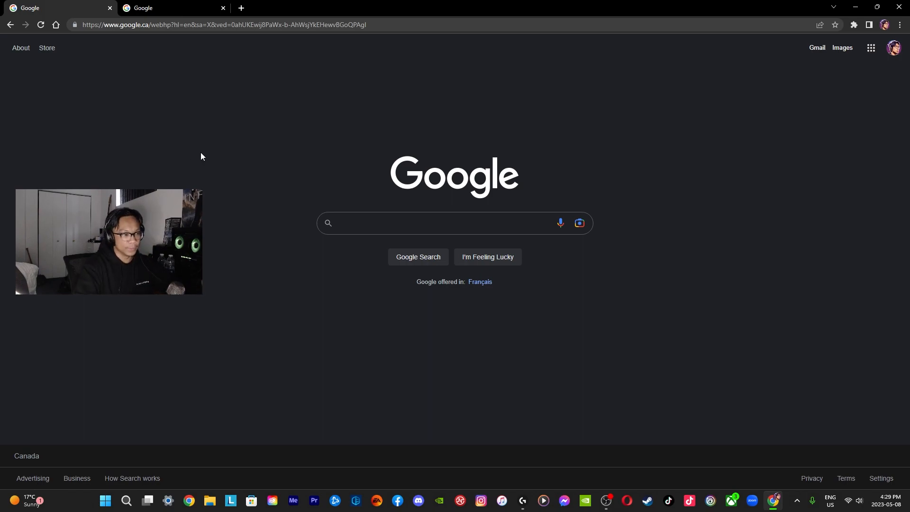
{"action": "mouse_move", "coordinate": [211, 144]}
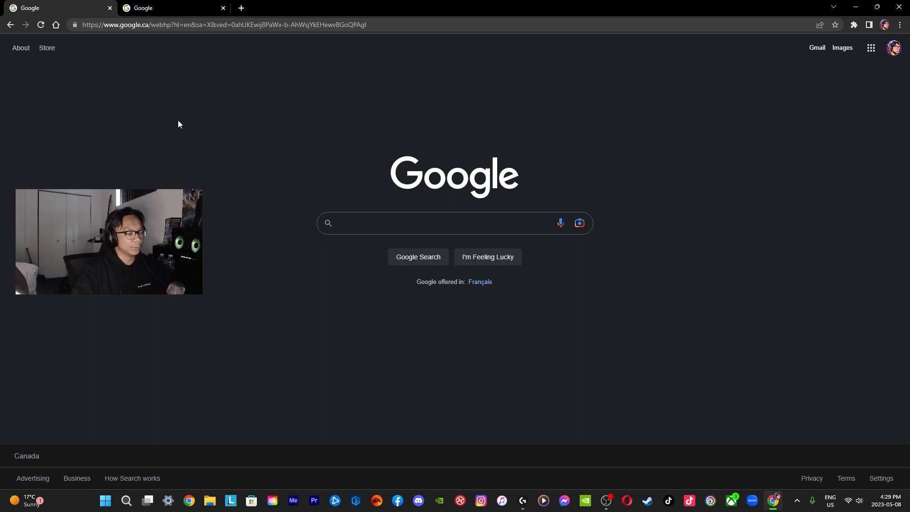
{"action": "mouse_move", "coordinate": [169, 122]}
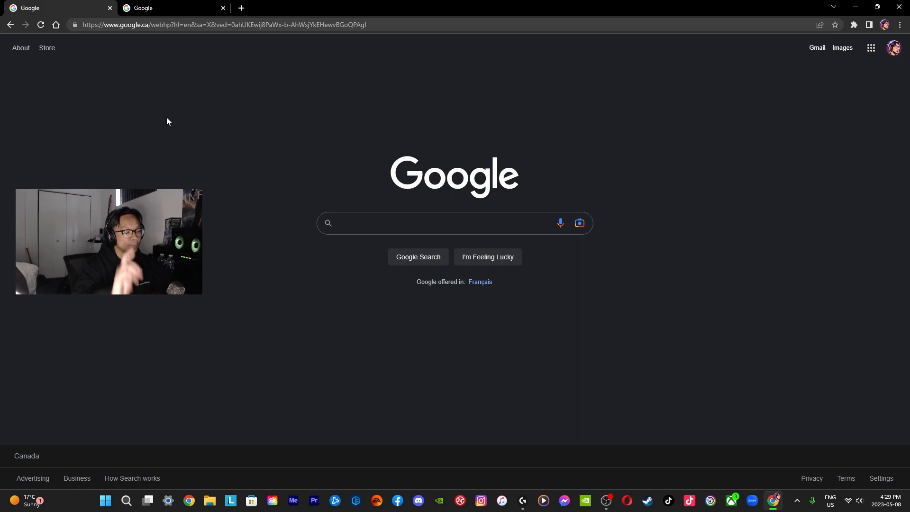
{"action": "mouse_move", "coordinate": [265, 95]}
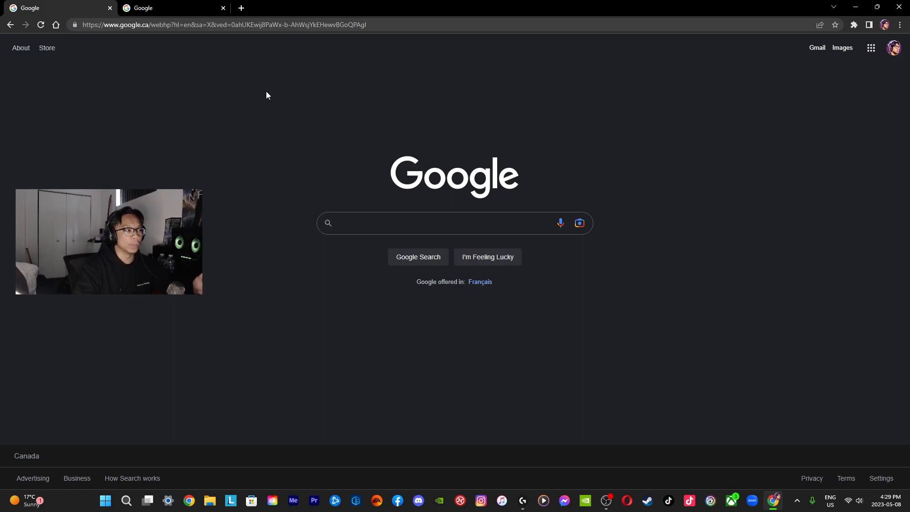
{"action": "mouse_move", "coordinate": [256, 97]}
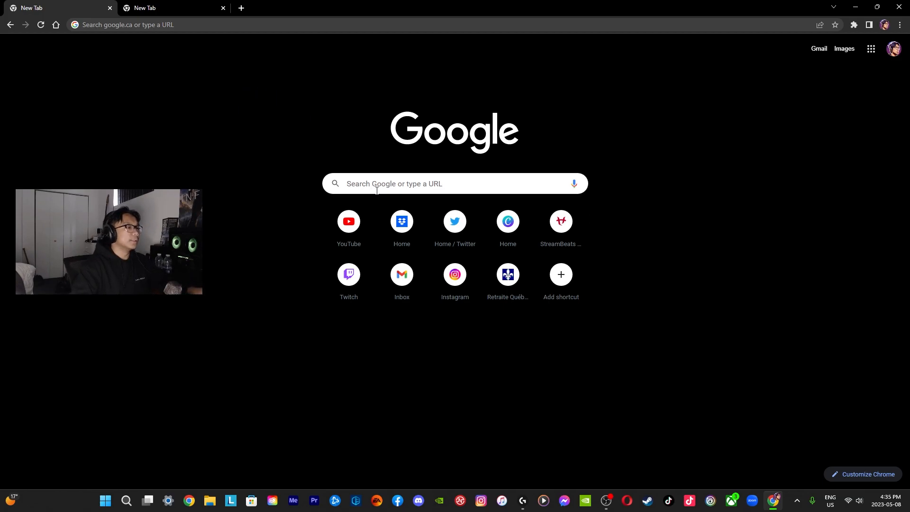
Search Google for "all nvidia drivers" in a new tab
{"action": "type", "text": "all nvidia drivers"}
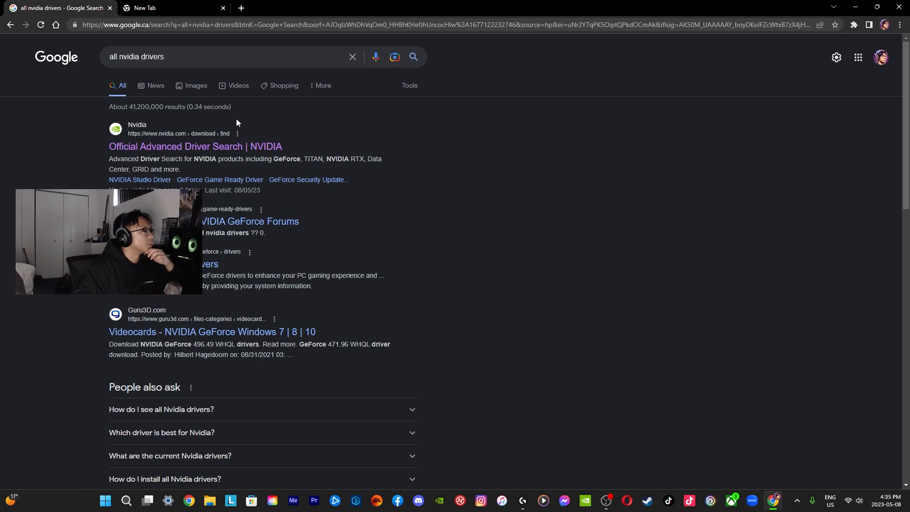
{"action": "mouse_move", "coordinate": [195, 145]}
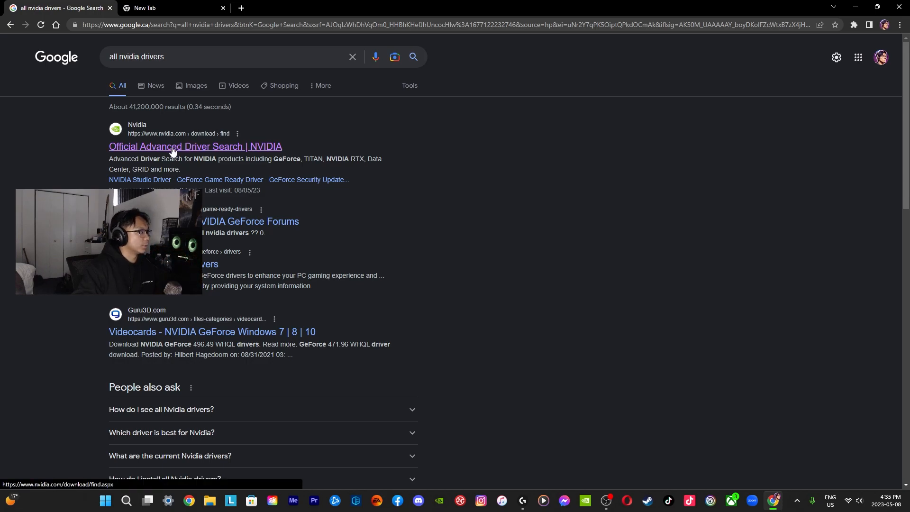
From the Advanced Driver Search result, select GeForce, RTX 30 Series, GeForce RTX 3060
{"action": "left_click", "coordinate": [195, 146]}
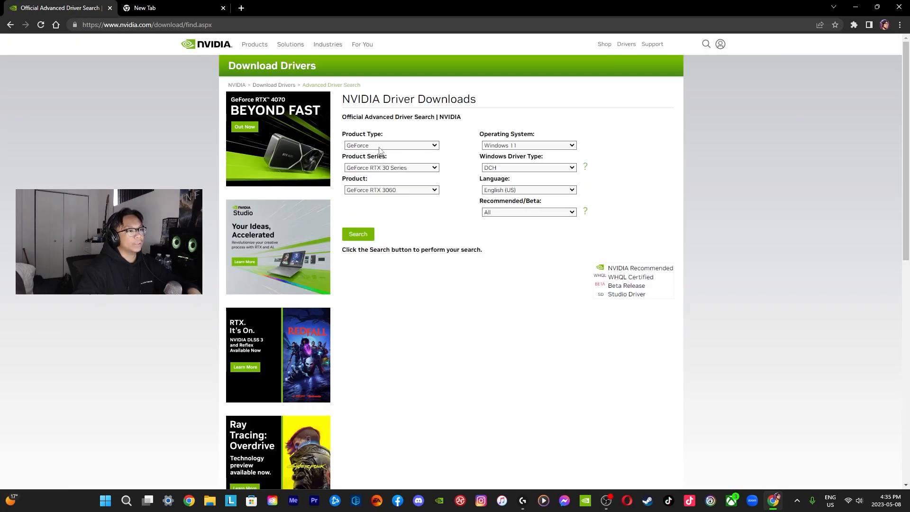
{"action": "left_click", "coordinate": [389, 145]}
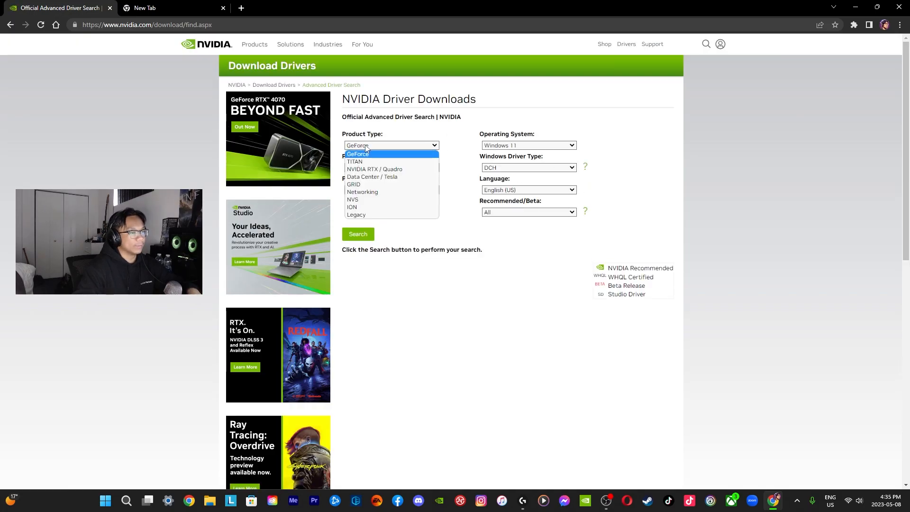
{"action": "left_click", "coordinate": [357, 153]}
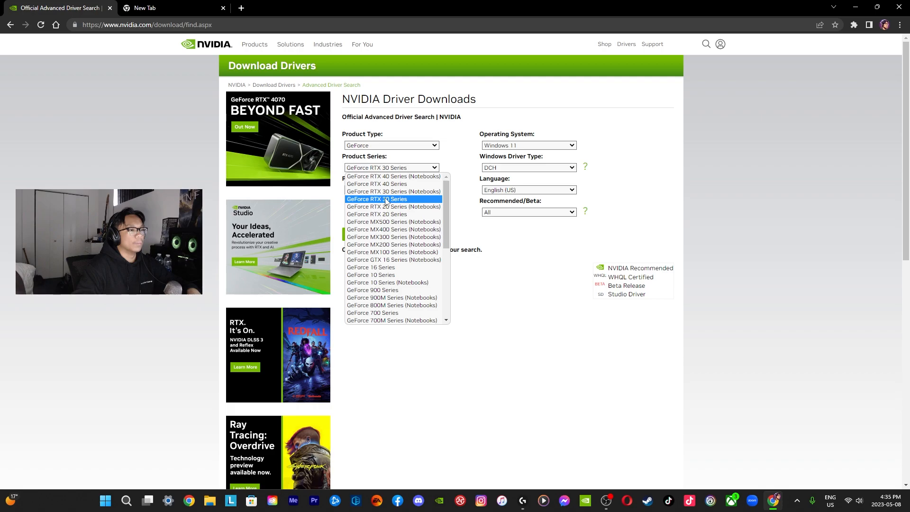
{"action": "left_click", "coordinate": [376, 198]}
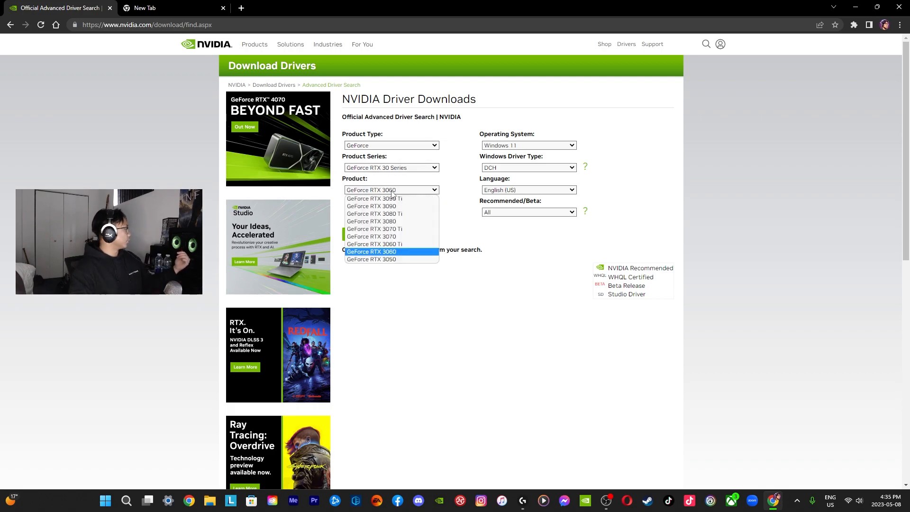
{"action": "left_click", "coordinate": [371, 251]}
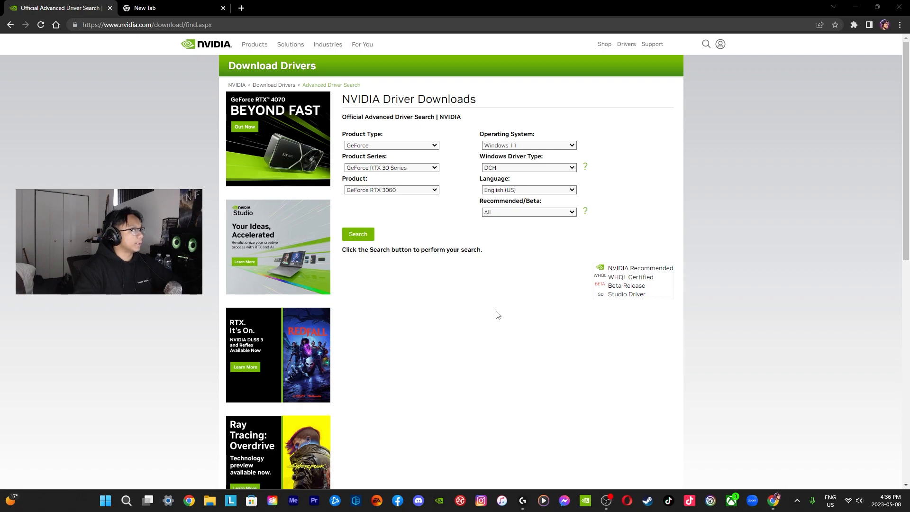
{"action": "left_click", "coordinate": [584, 499]}
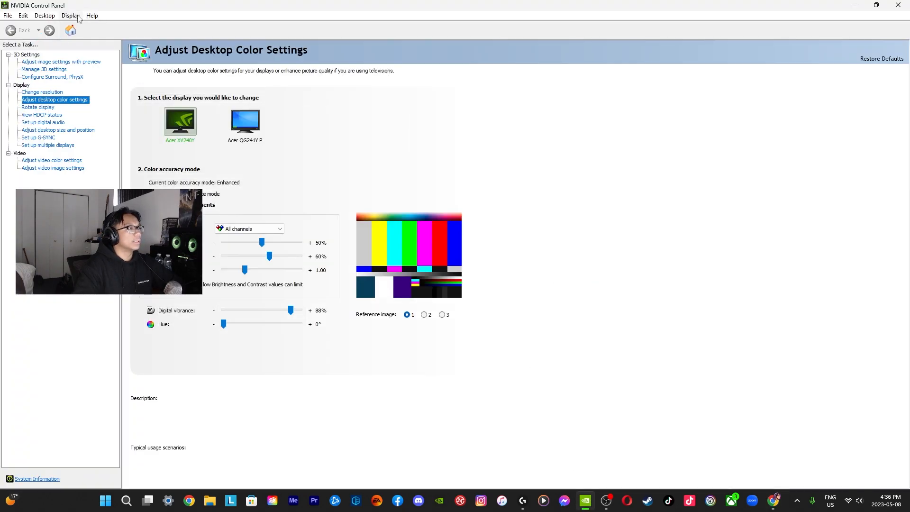
{"action": "left_click", "coordinate": [91, 16]}
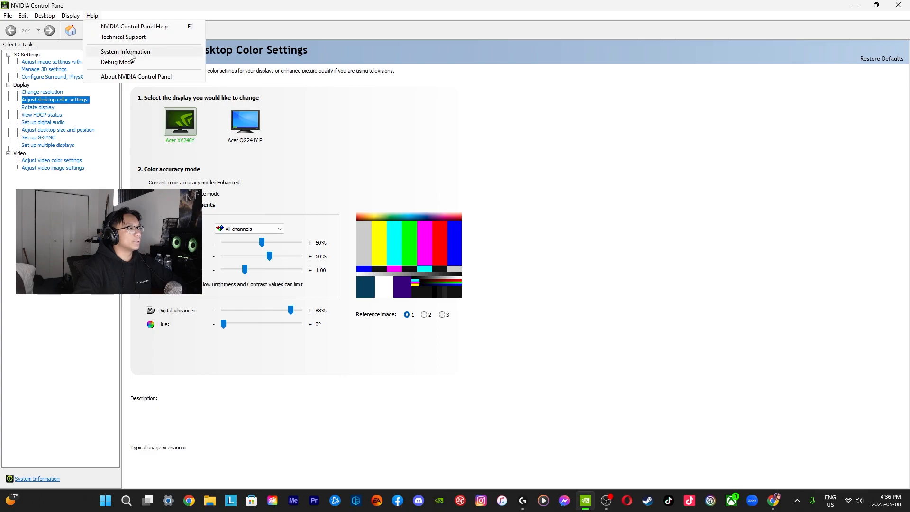
{"action": "left_click", "coordinate": [125, 51]}
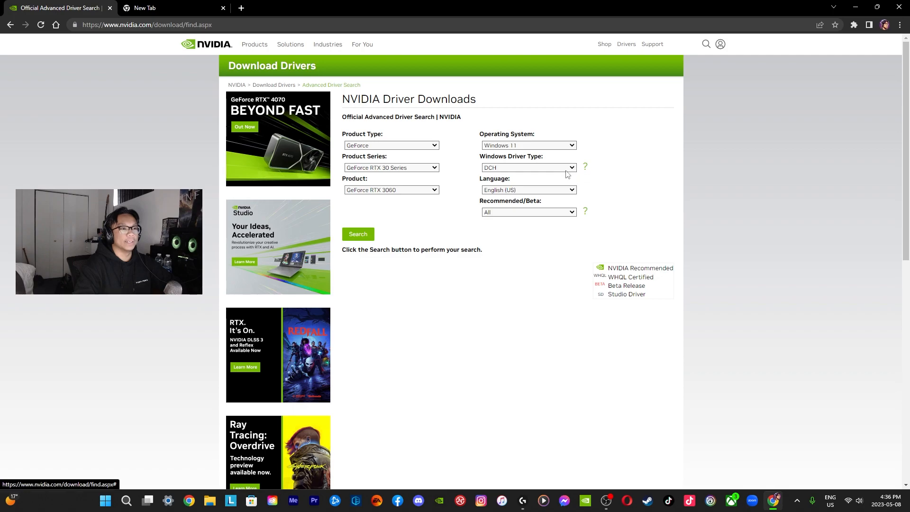
Read NVIDIA's DCH versus Standard driver type explanation, keeping English (US) and checking the release-type filter
{"action": "left_click", "coordinate": [584, 168]}
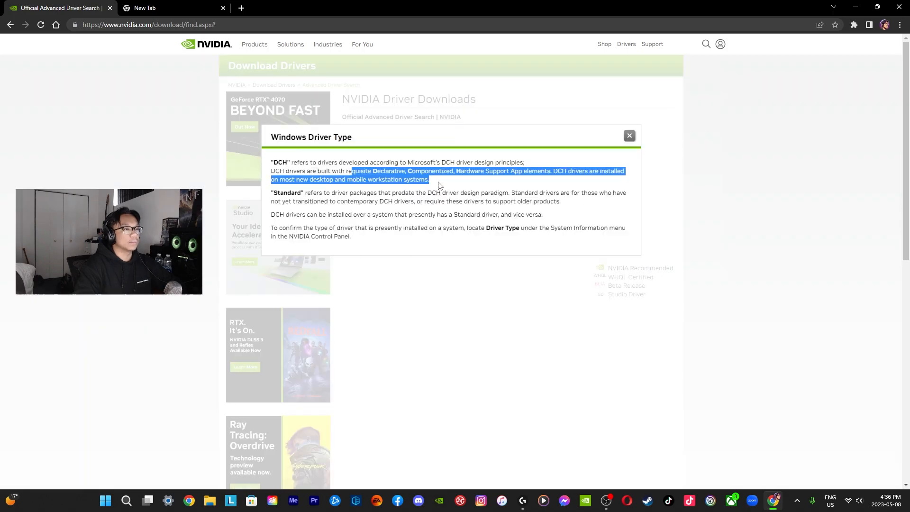
{"action": "left_click_drag", "start_coordinate": [270, 192], "coordinate": [469, 193]}
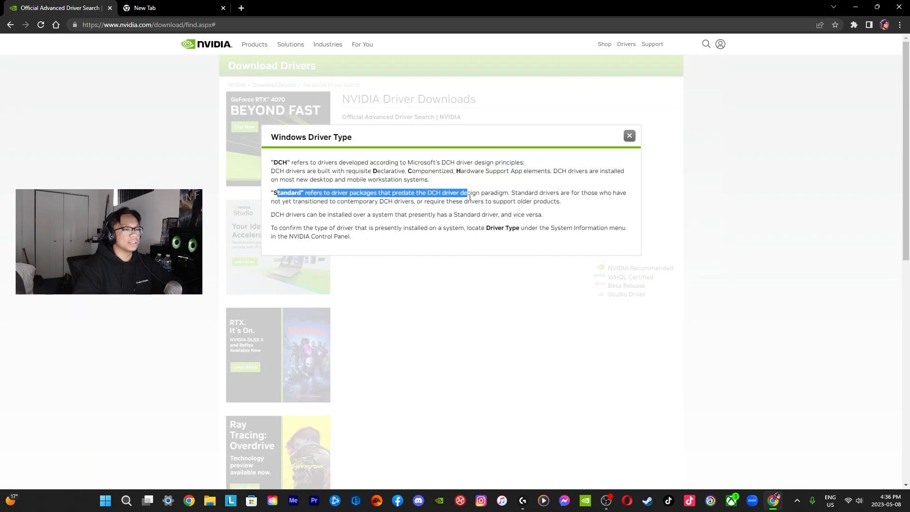
{"action": "left_click", "coordinate": [393, 202]}
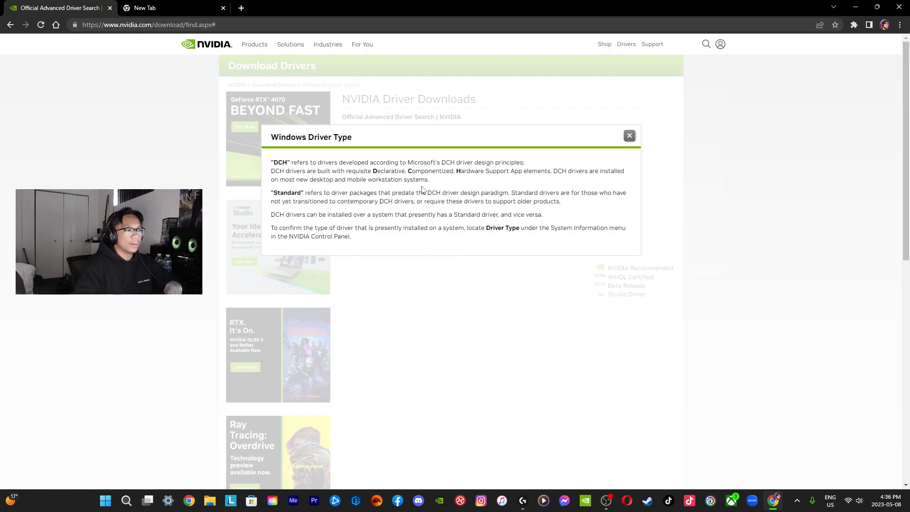
{"action": "left_click", "coordinate": [527, 189]}
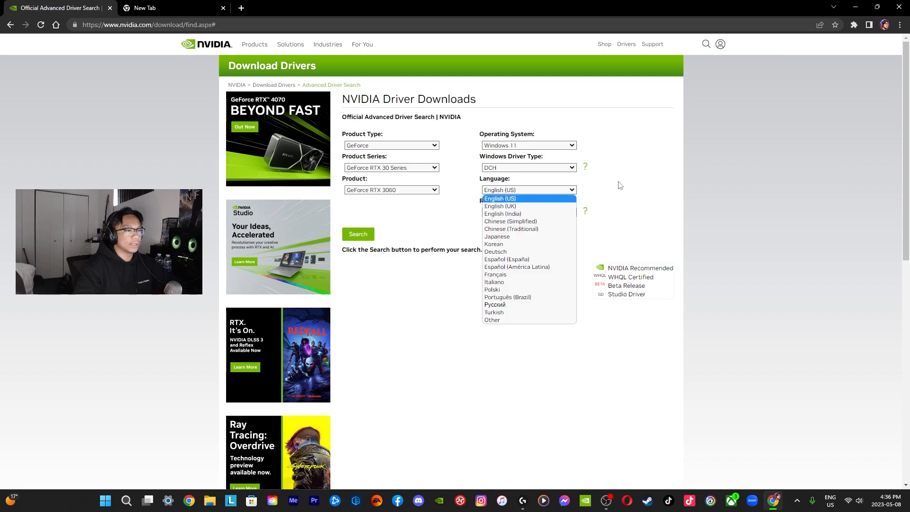
{"action": "left_click", "coordinate": [527, 189]}
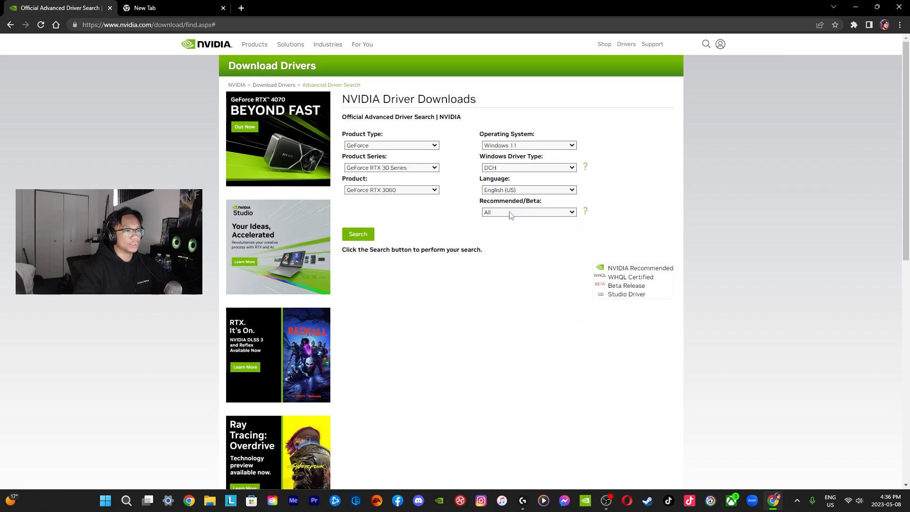
{"action": "left_click", "coordinate": [528, 211]}
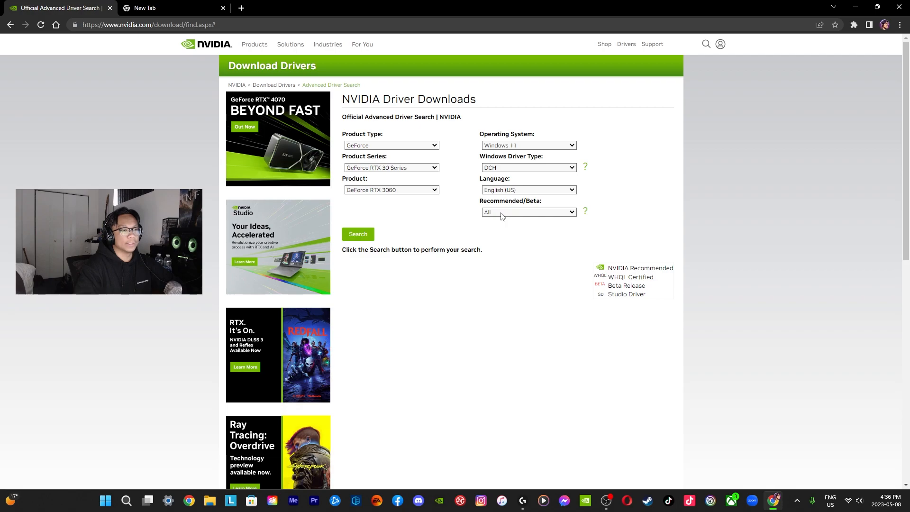
Filter to Recommended/Certified drivers and review the RTX 3060 version list including 526.98
{"action": "left_click", "coordinate": [526, 211]}
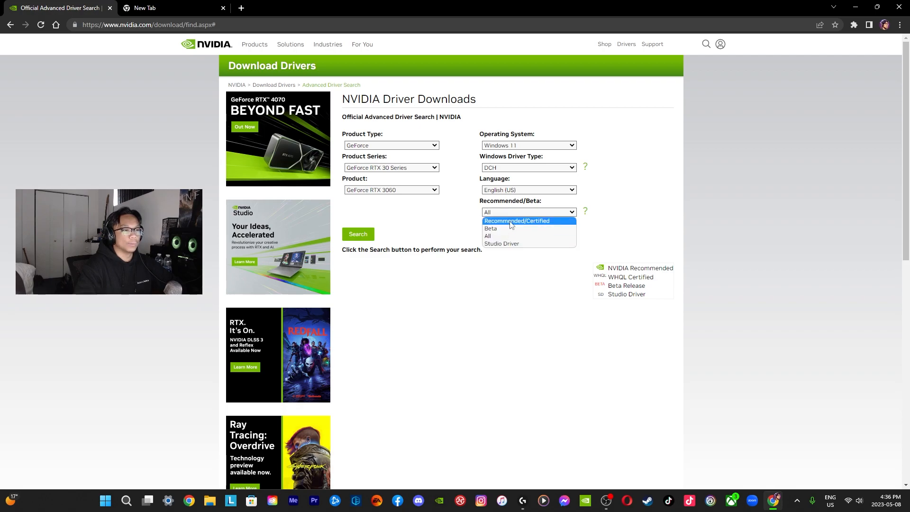
{"action": "left_click", "coordinate": [516, 221]}
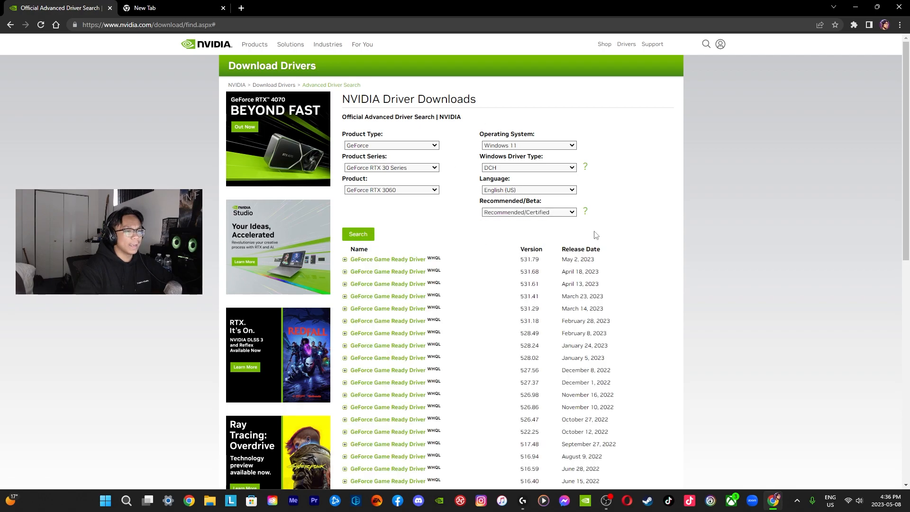
{"action": "scroll", "scroll_direction": "down", "scroll_amount": 3}
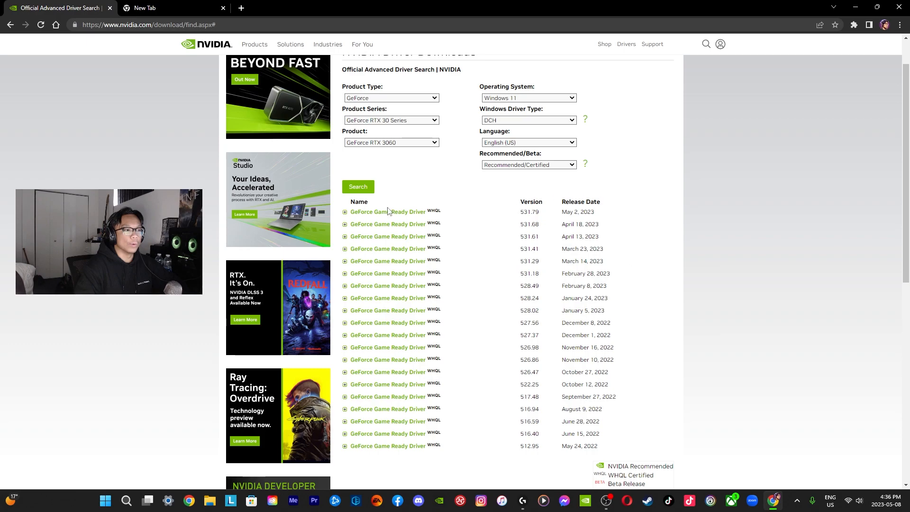
{"action": "mouse_move", "coordinate": [523, 211]}
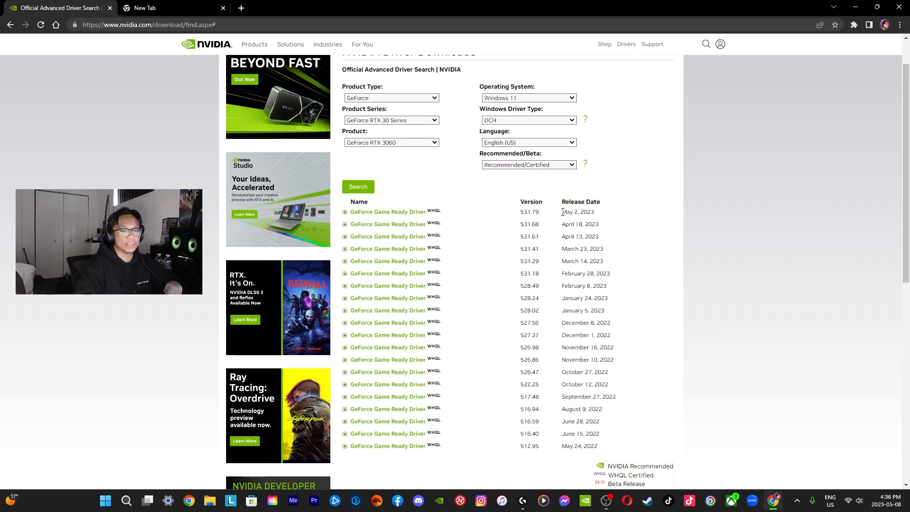
{"action": "double_click", "coordinate": [577, 211]}
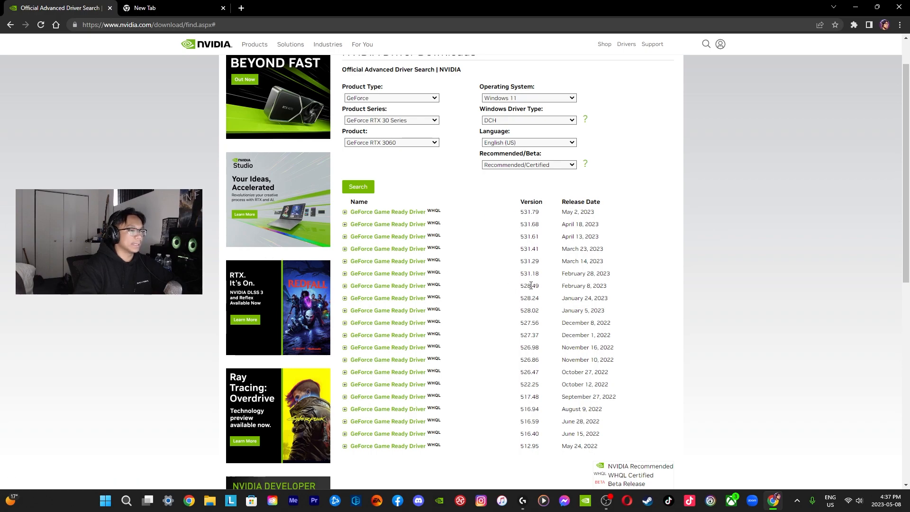
{"action": "mouse_move", "coordinate": [464, 440]}
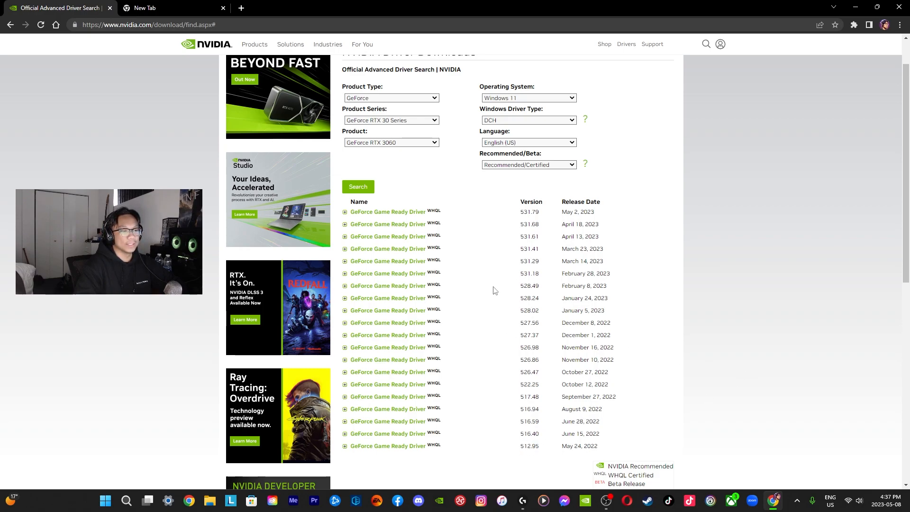
{"action": "double_click", "coordinate": [527, 359]}
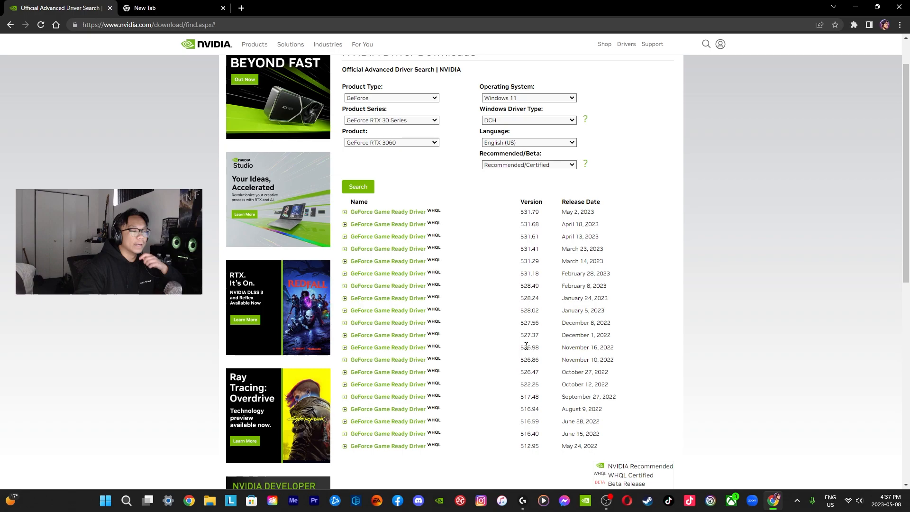
{"action": "mouse_move", "coordinate": [398, 193]}
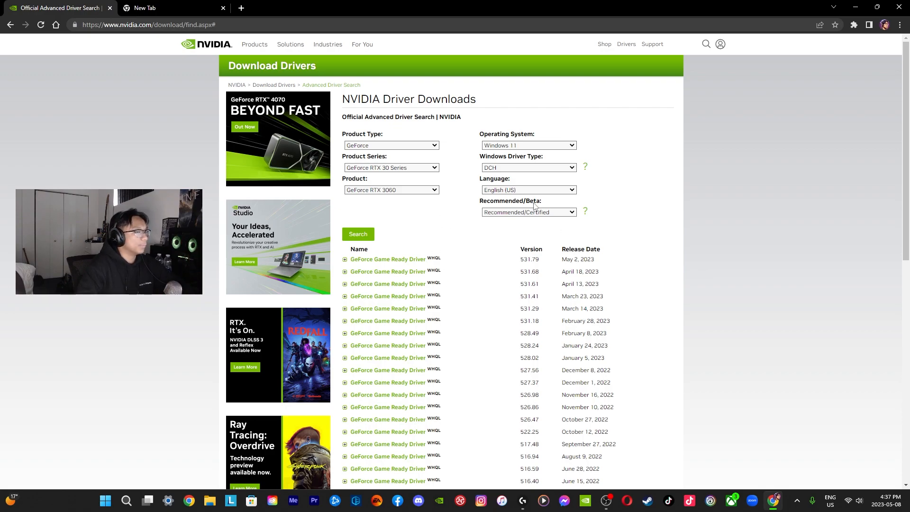
{"action": "mouse_move", "coordinate": [456, 265]}
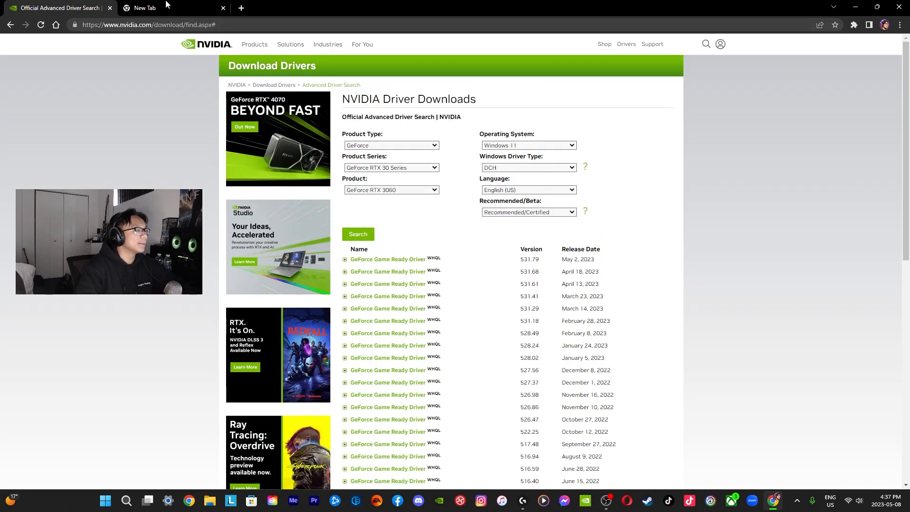
Switch to the empty tab and search Google for "NVcleanstall"
{"action": "left_click", "coordinate": [144, 7]}
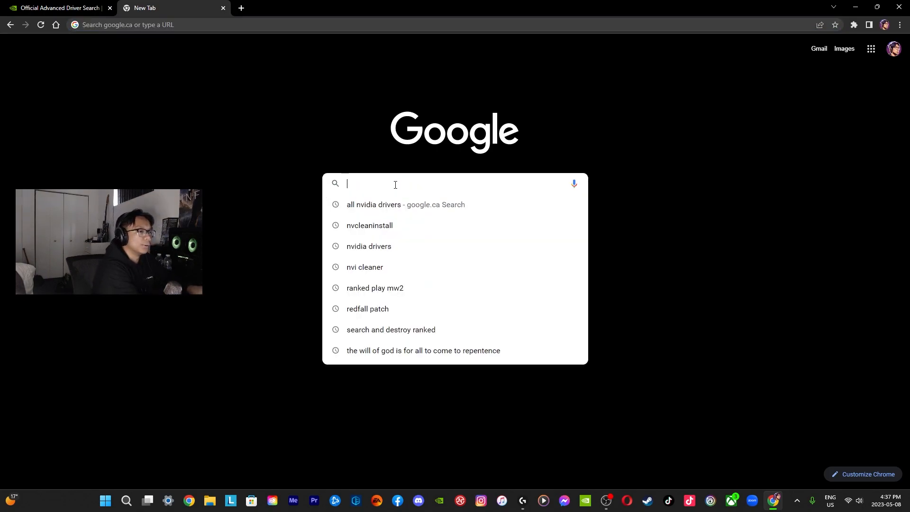
{"action": "type", "text": "NVcleanstall"}
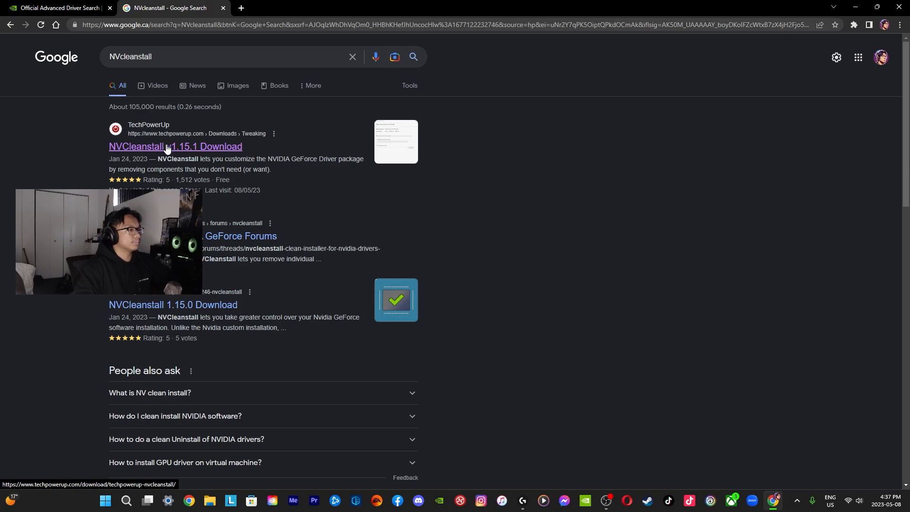
Follow TechPowerUp's NVCleanstall 1.15.1 download result
{"action": "left_click", "coordinate": [176, 146]}
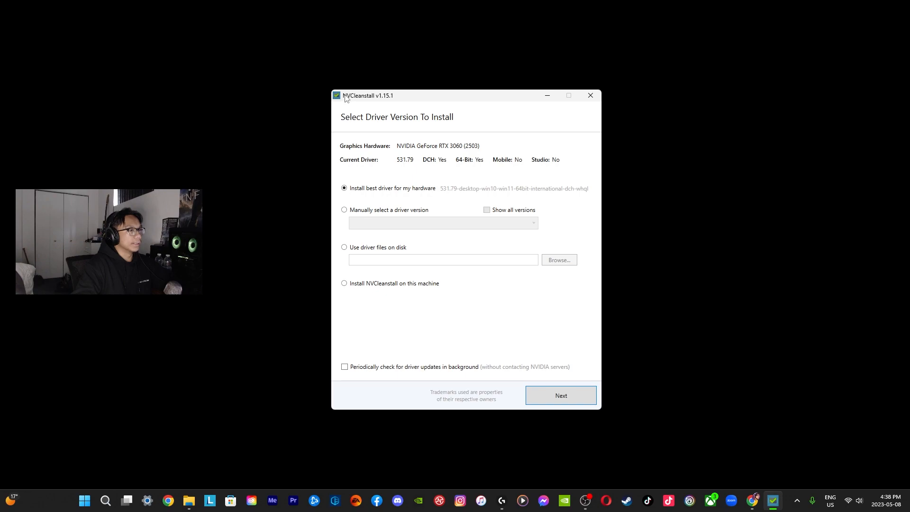
Switch NVCleanstall to manual driver selection and list all available versions
{"action": "left_click_drag", "start_coordinate": [368, 94], "coordinate": [343, 103]}
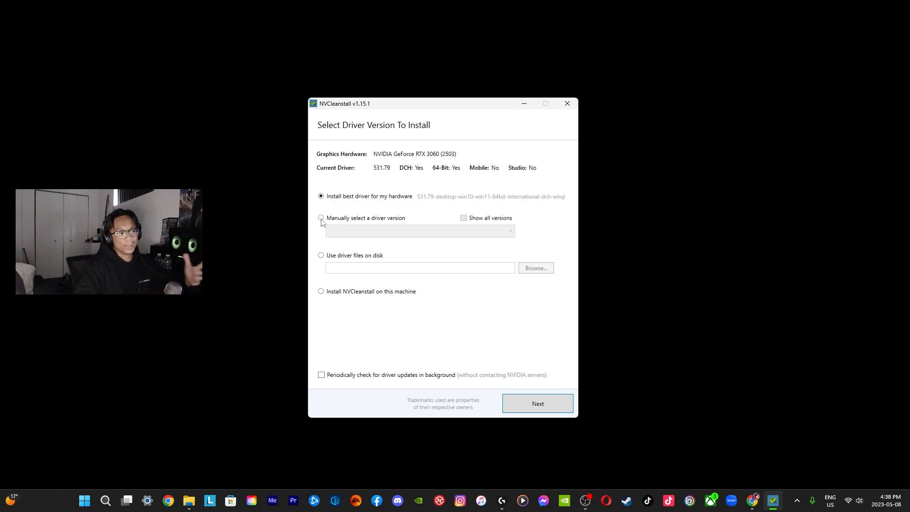
{"action": "left_click", "coordinate": [320, 218]}
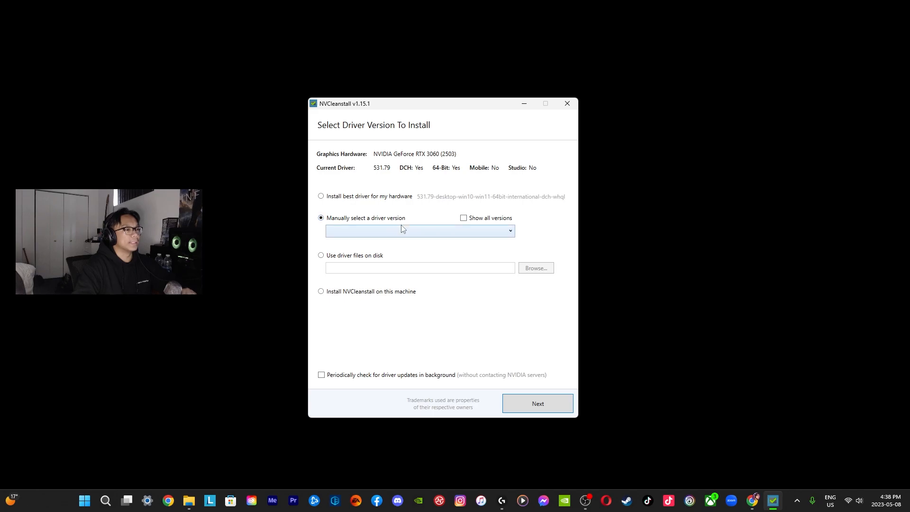
{"action": "left_click", "coordinate": [463, 218]}
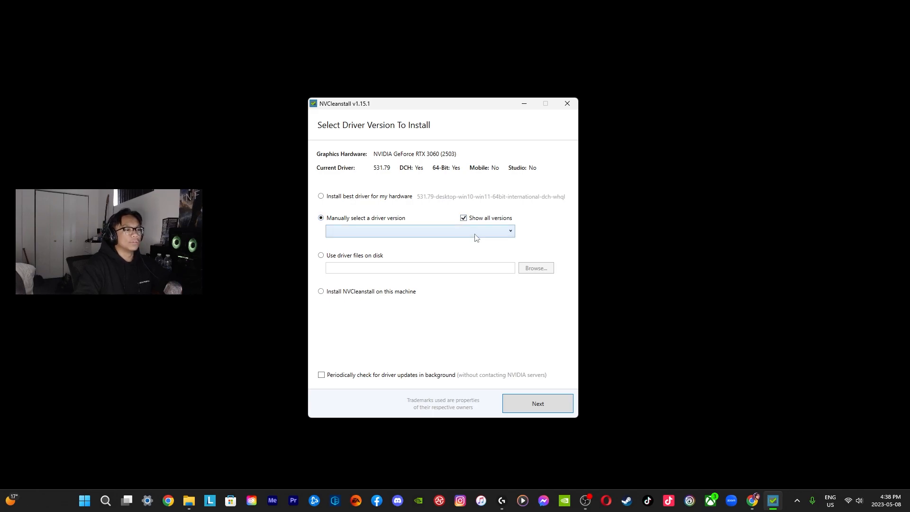
{"action": "left_click", "coordinate": [509, 230]}
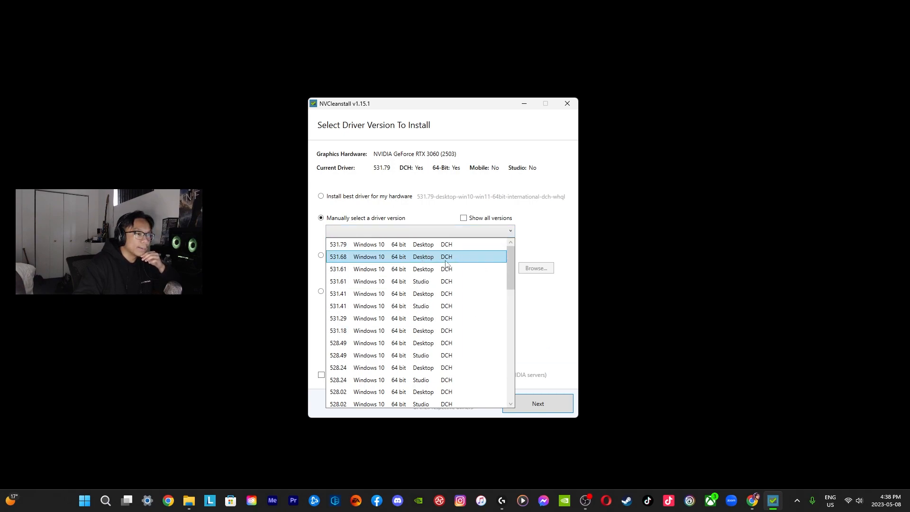
{"action": "left_click", "coordinate": [425, 282]}
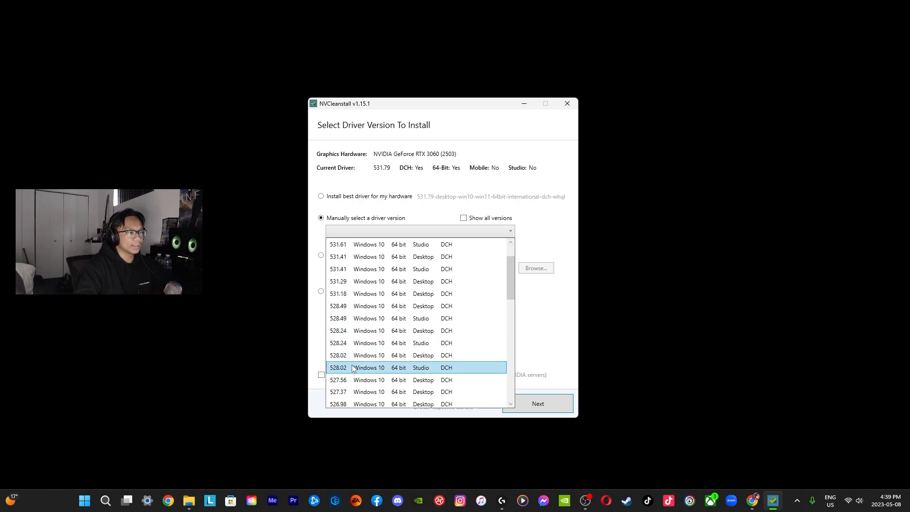
Choose driver 526.98 Desktop DCH and continue to component selection
{"action": "scroll", "scroll_direction": "down", "scroll_amount": 3}
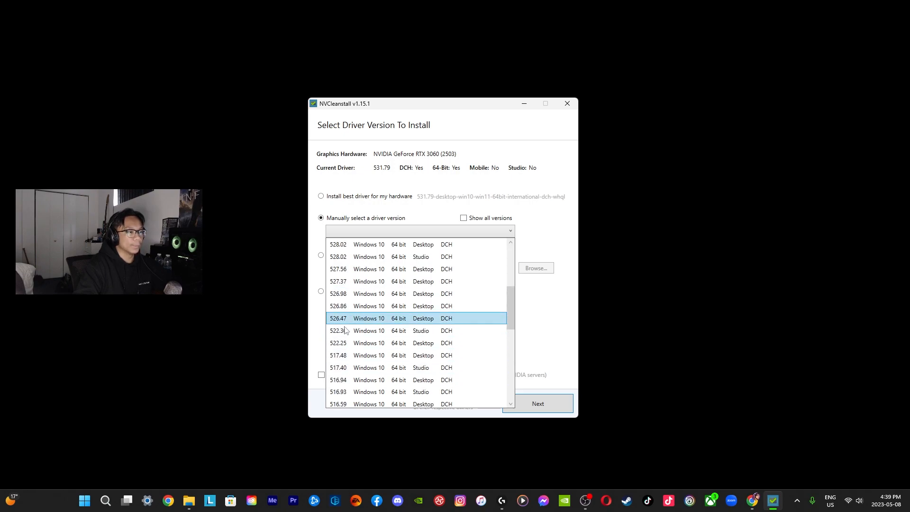
{"action": "left_click", "coordinate": [337, 293]}
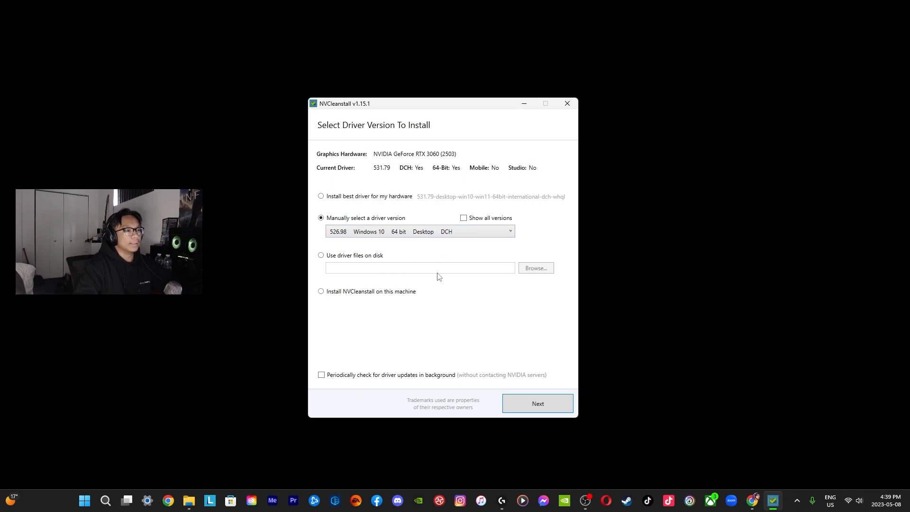
{"action": "left_click", "coordinate": [536, 403]}
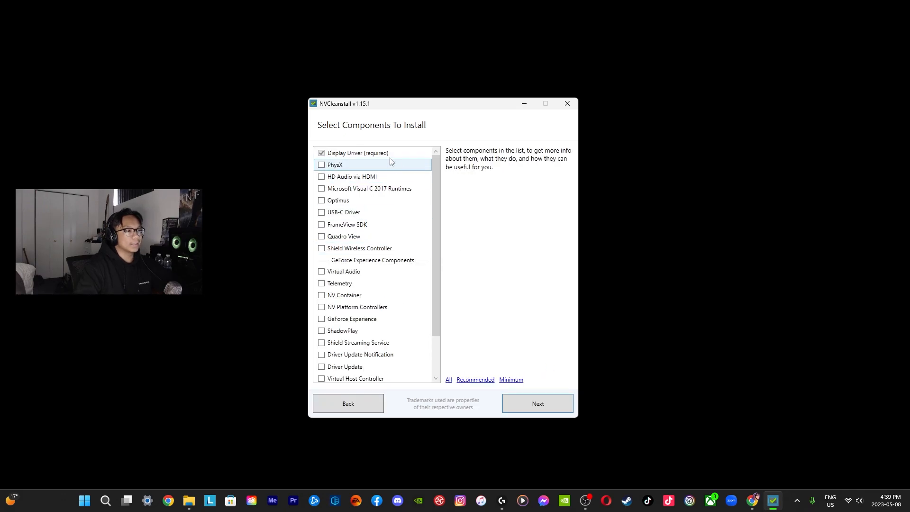
{"action": "mouse_move", "coordinate": [363, 225]}
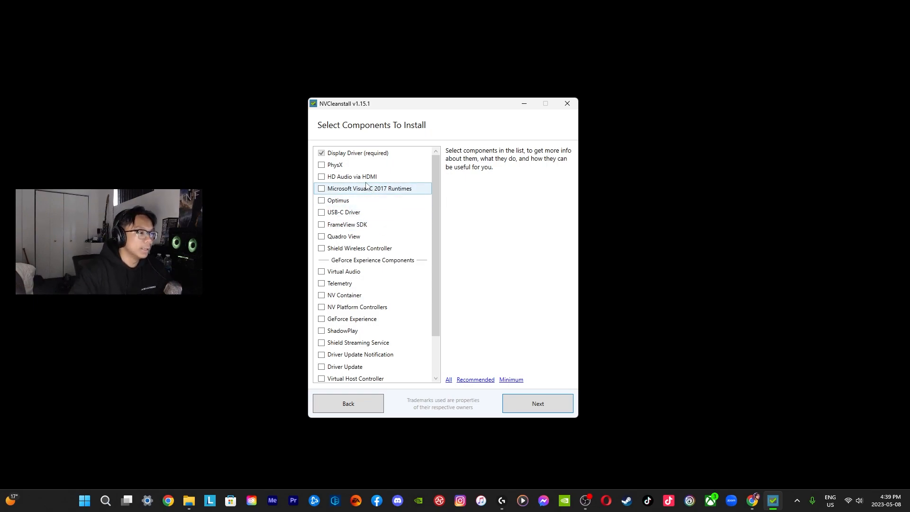
{"action": "mouse_move", "coordinate": [374, 194]}
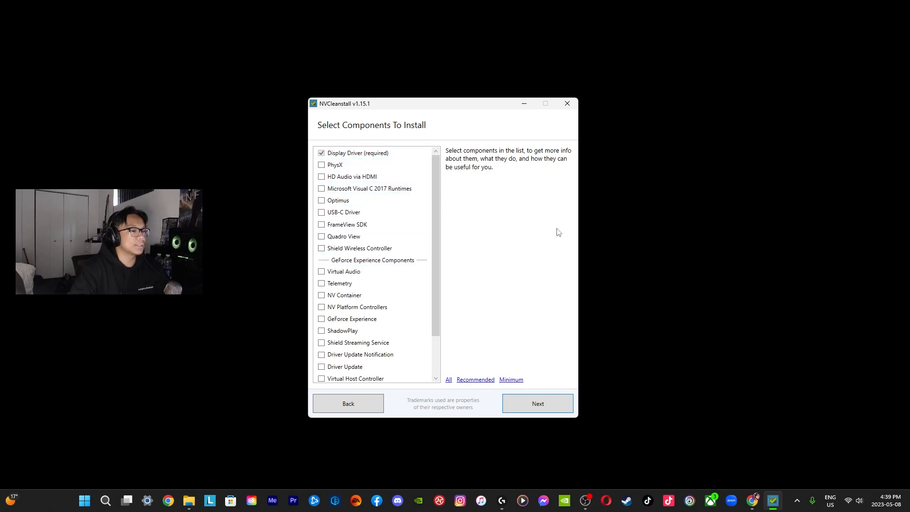
Select every driver component, including HD Audio via HDMI, and start preparing the installer files
{"action": "left_click", "coordinate": [357, 153]}
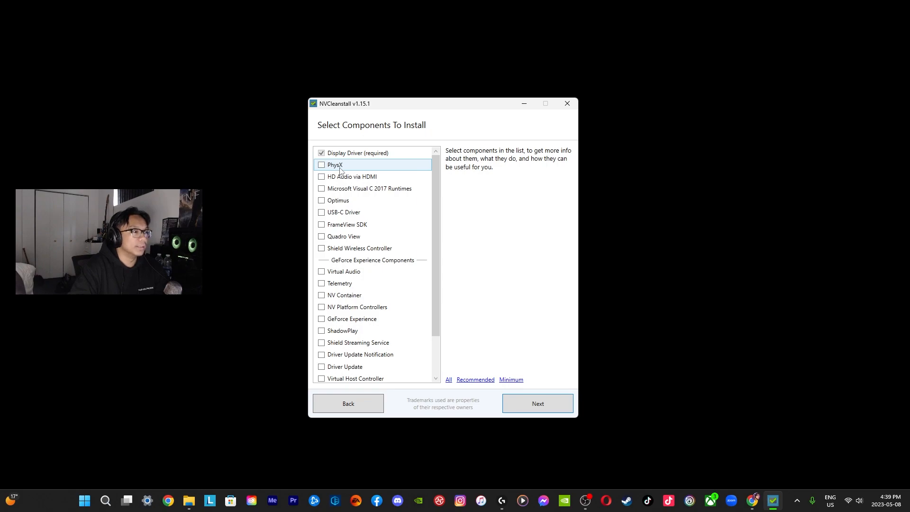
{"action": "mouse_move", "coordinate": [353, 211]}
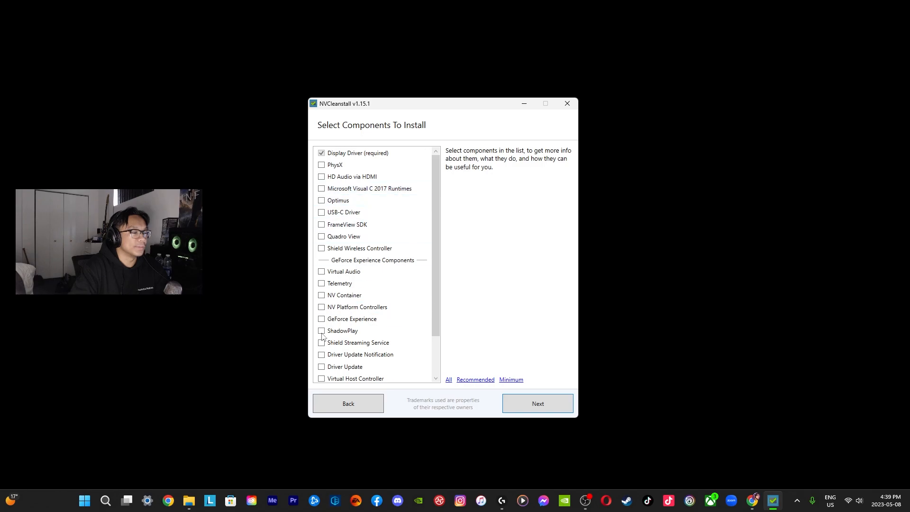
{"action": "left_click", "coordinate": [321, 177]}
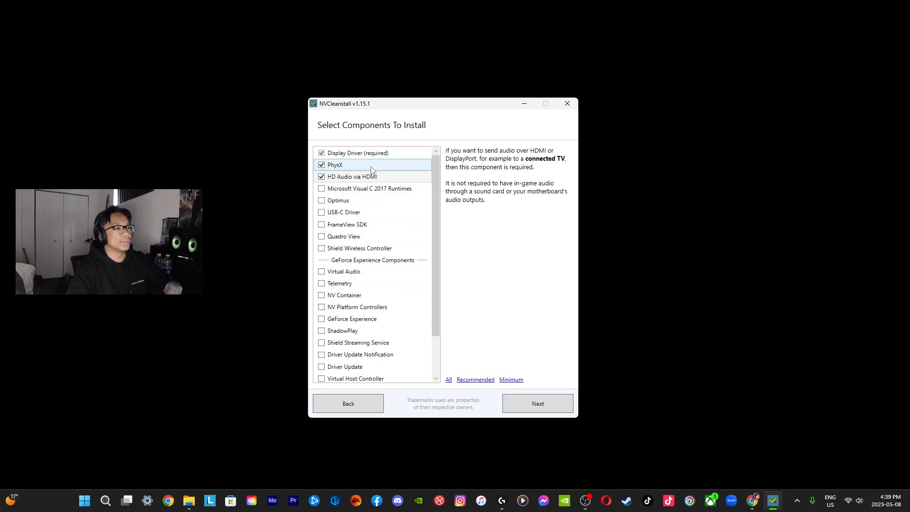
{"action": "left_click", "coordinate": [448, 381]}
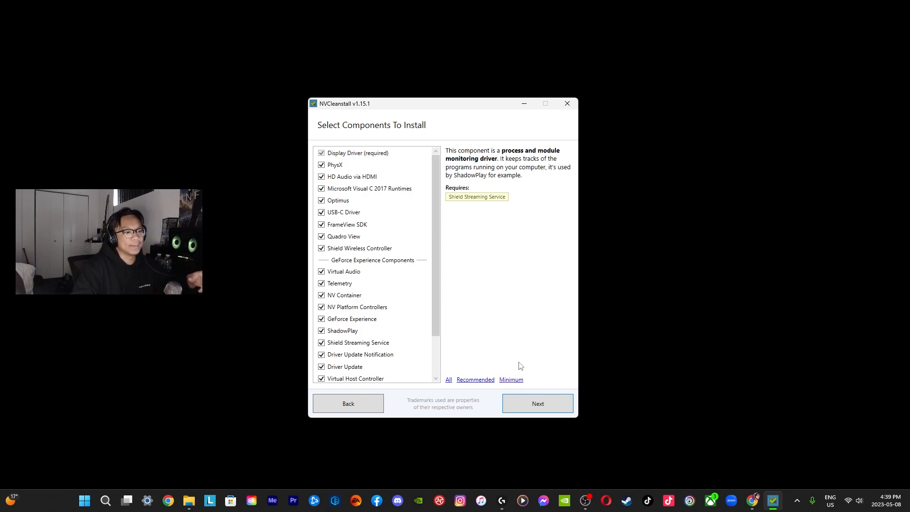
{"action": "left_click", "coordinate": [536, 404]}
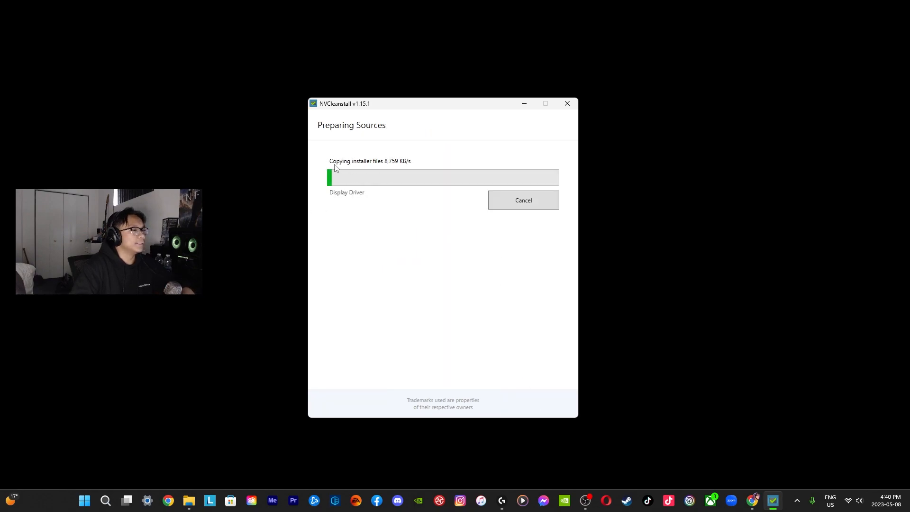
{"action": "mouse_move", "coordinate": [511, 165]}
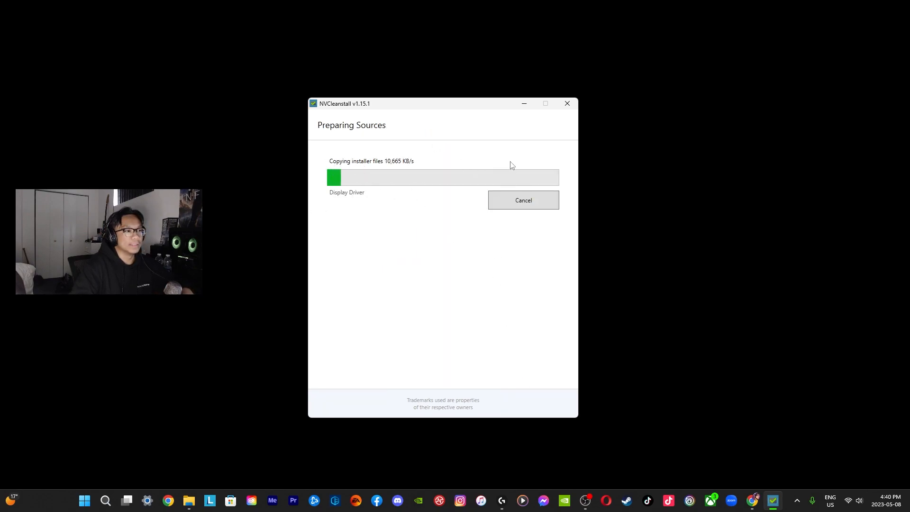
{"action": "mouse_move", "coordinate": [569, 163]}
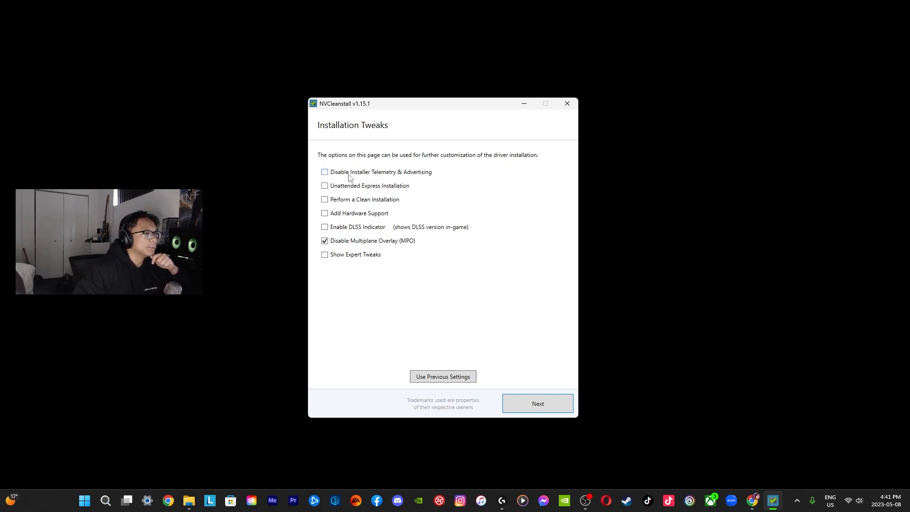
Disable installer telemetry and advertising, enable clean installation, build and launch the 526.98 installer
{"action": "left_click", "coordinate": [324, 172]}
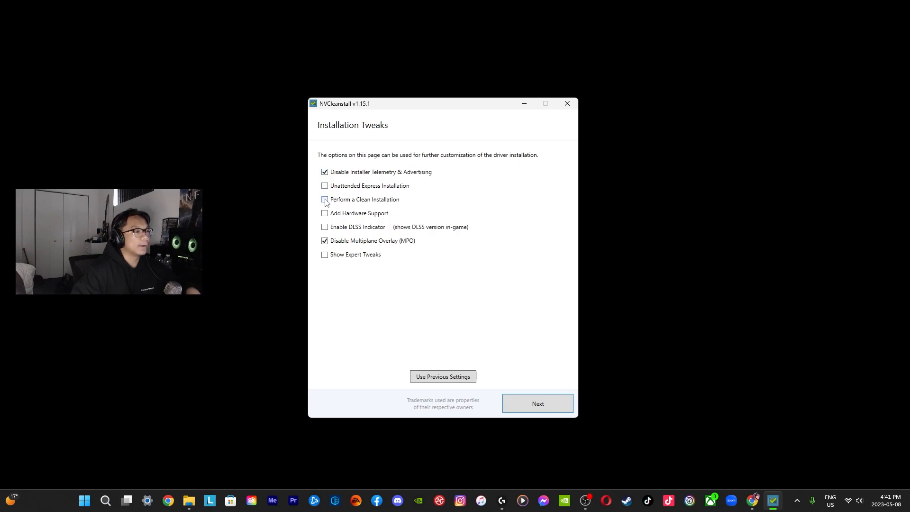
{"action": "left_click", "coordinate": [324, 199]}
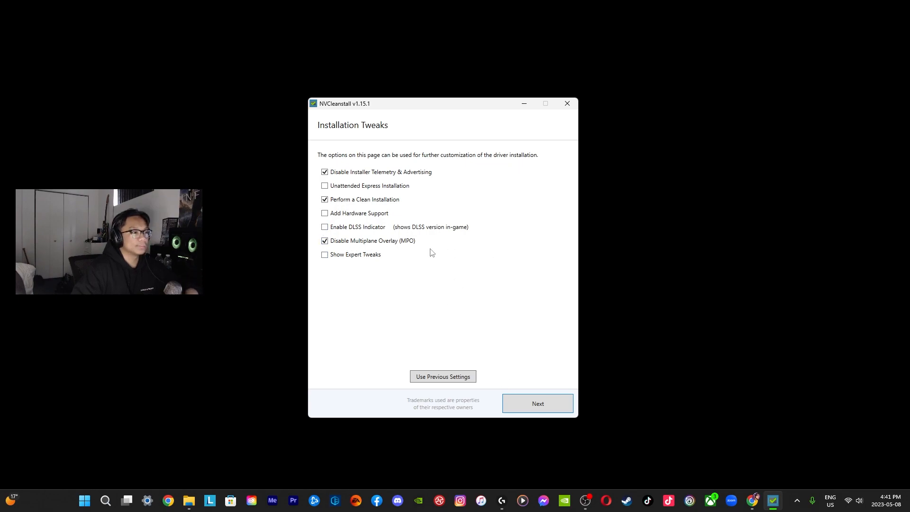
{"action": "left_click", "coordinate": [537, 403]}
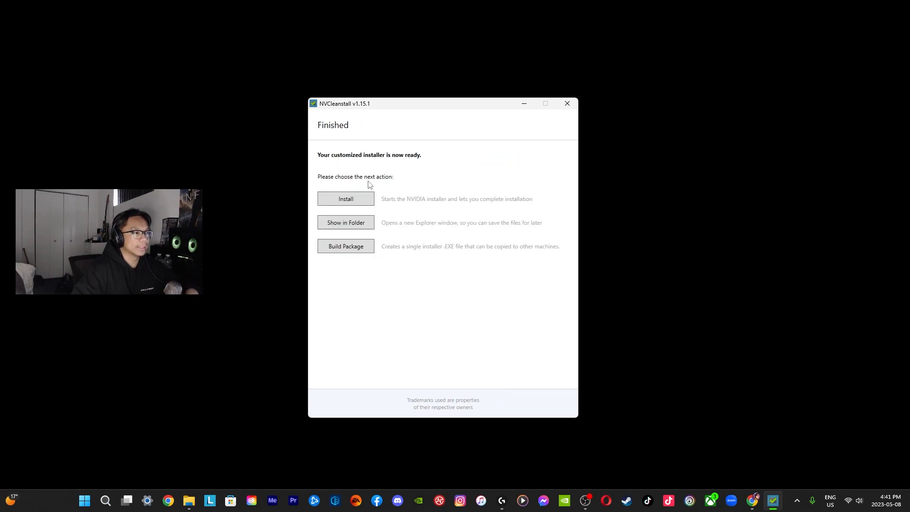
{"action": "left_click", "coordinate": [344, 198]}
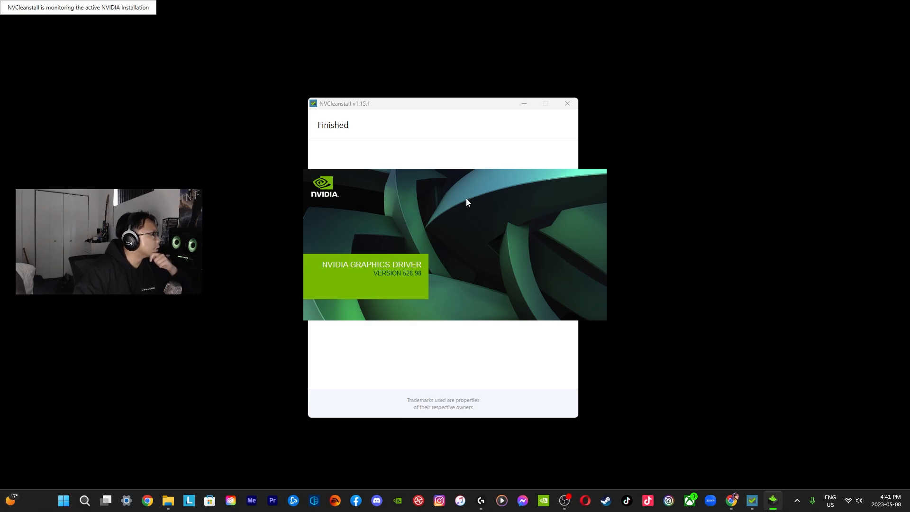
{"action": "mouse_move", "coordinate": [414, 201]}
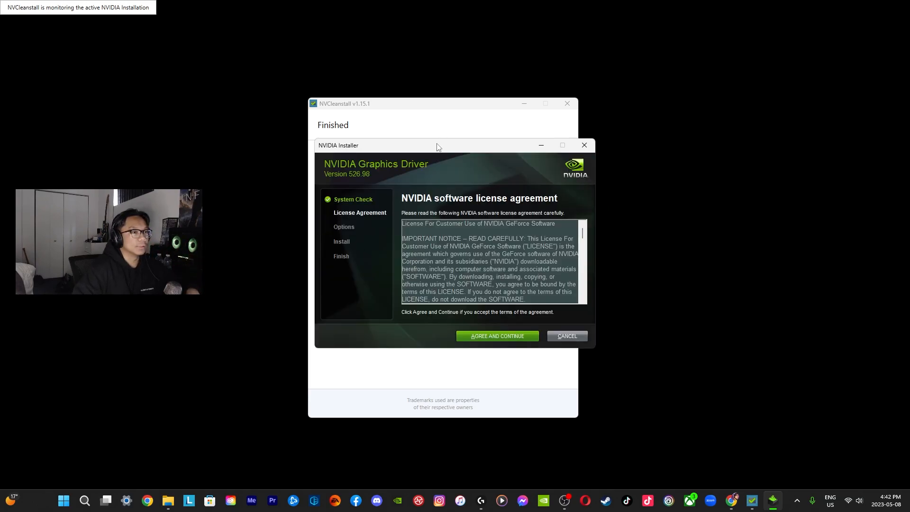
Accept the licence, choose Custom (Advanced) with clean installation unticked, and begin installing 526.98
{"action": "left_click", "coordinate": [495, 335]}
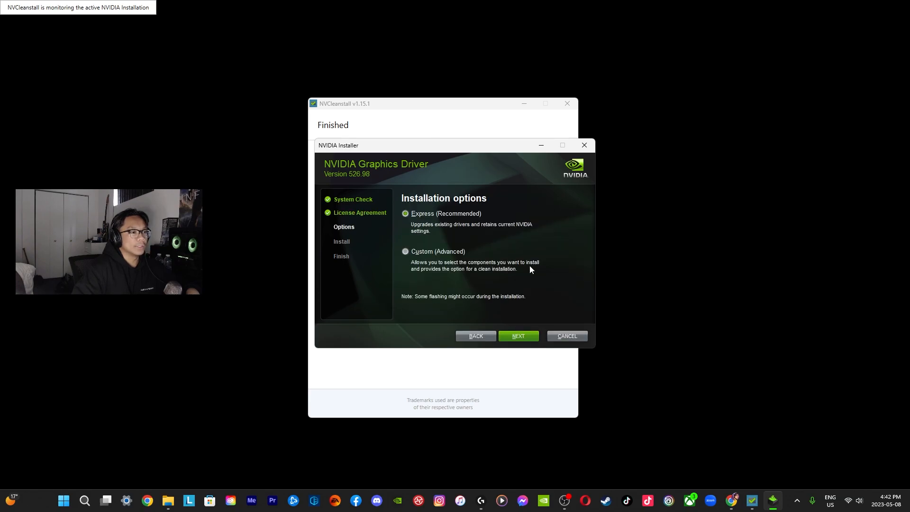
{"action": "left_click", "coordinate": [405, 251]}
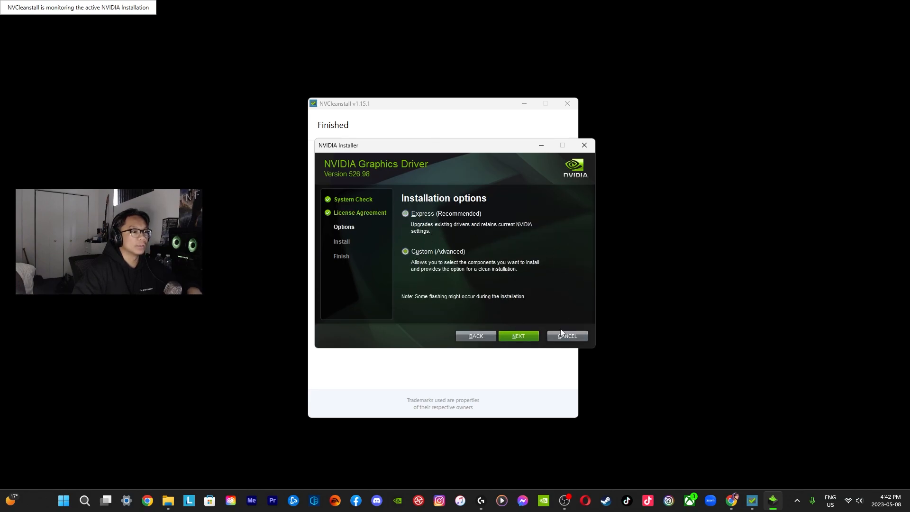
{"action": "left_click", "coordinate": [404, 251]}
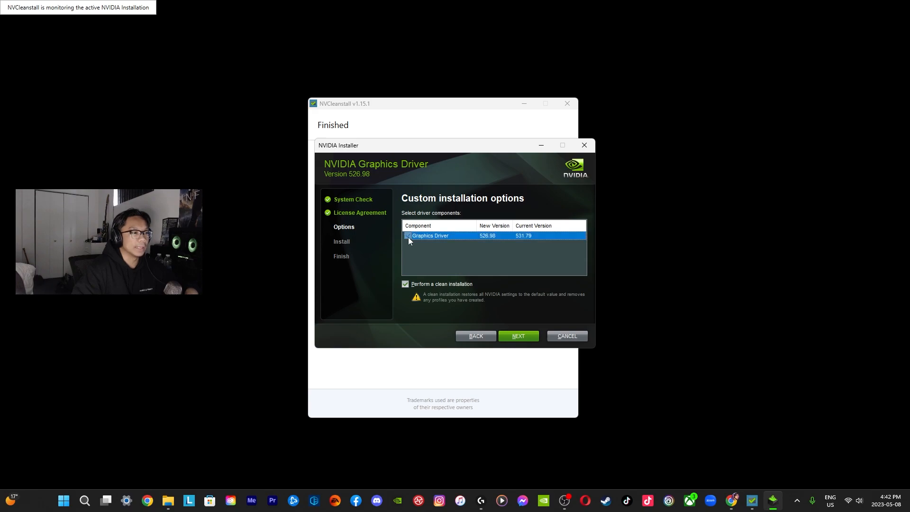
{"action": "left_click", "coordinate": [408, 235]}
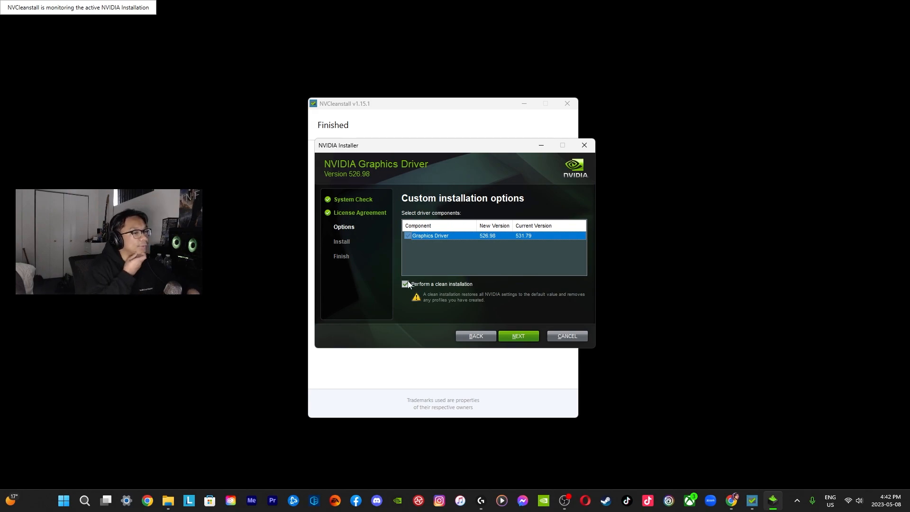
{"action": "mouse_move", "coordinate": [510, 213]}
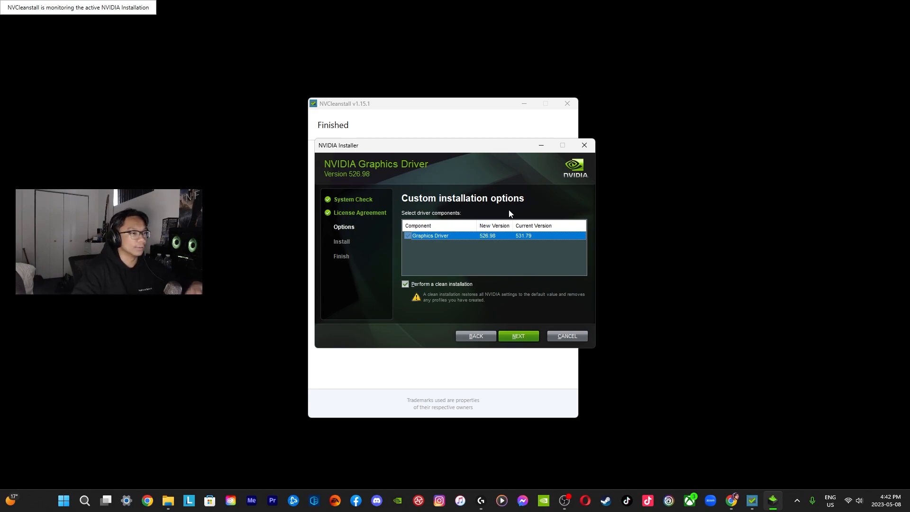
{"action": "left_click", "coordinate": [405, 284]}
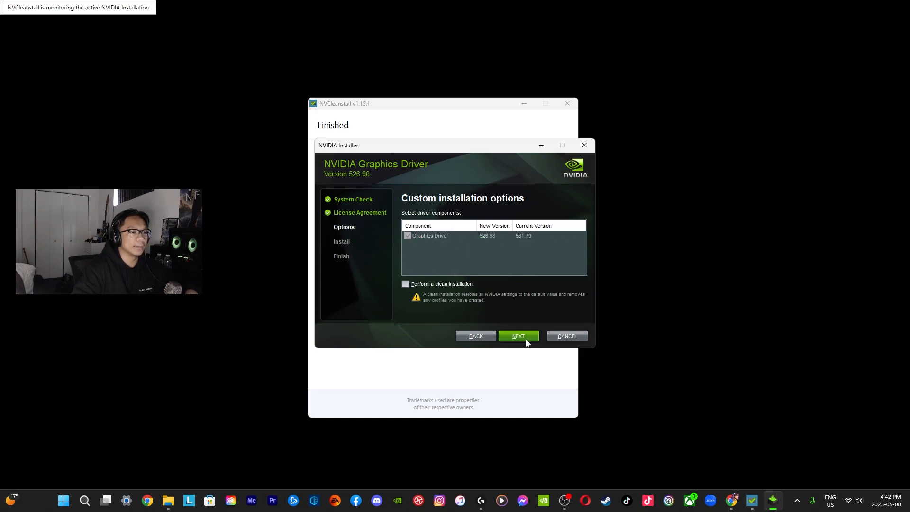
{"action": "mouse_move", "coordinate": [456, 289]}
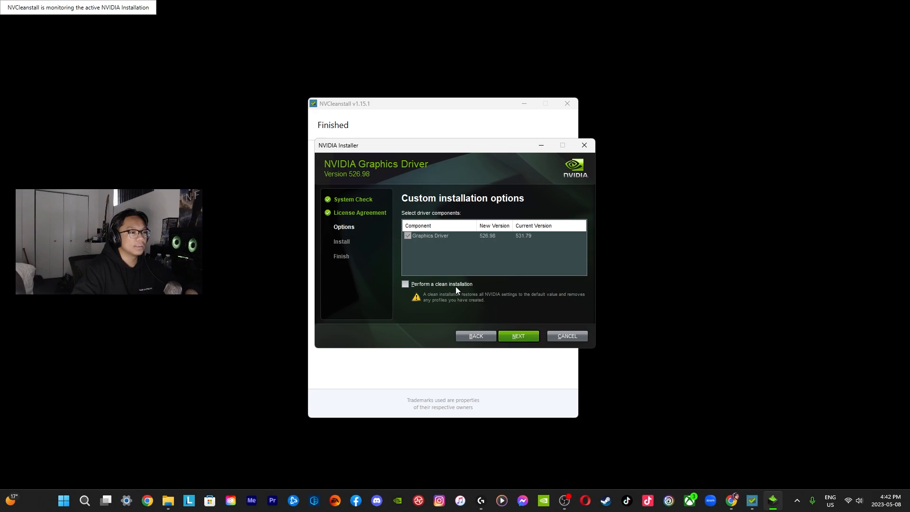
{"action": "left_click", "coordinate": [517, 335]}
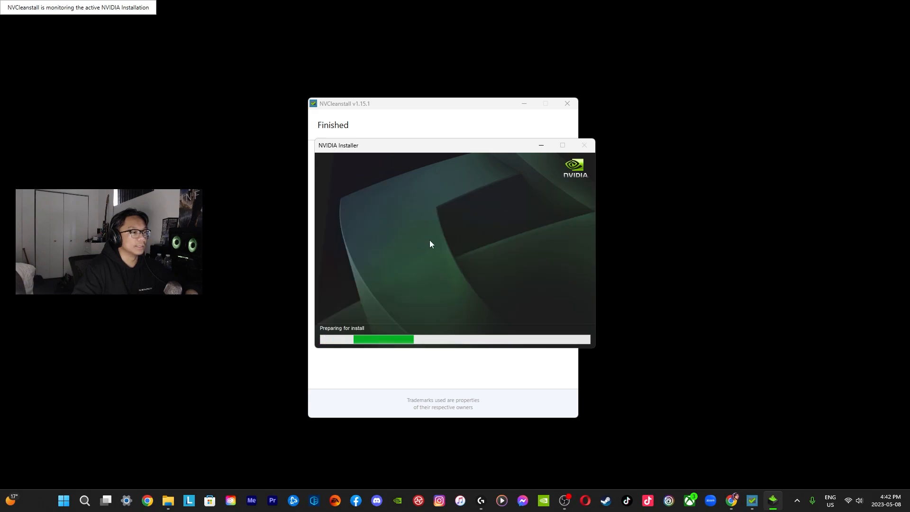